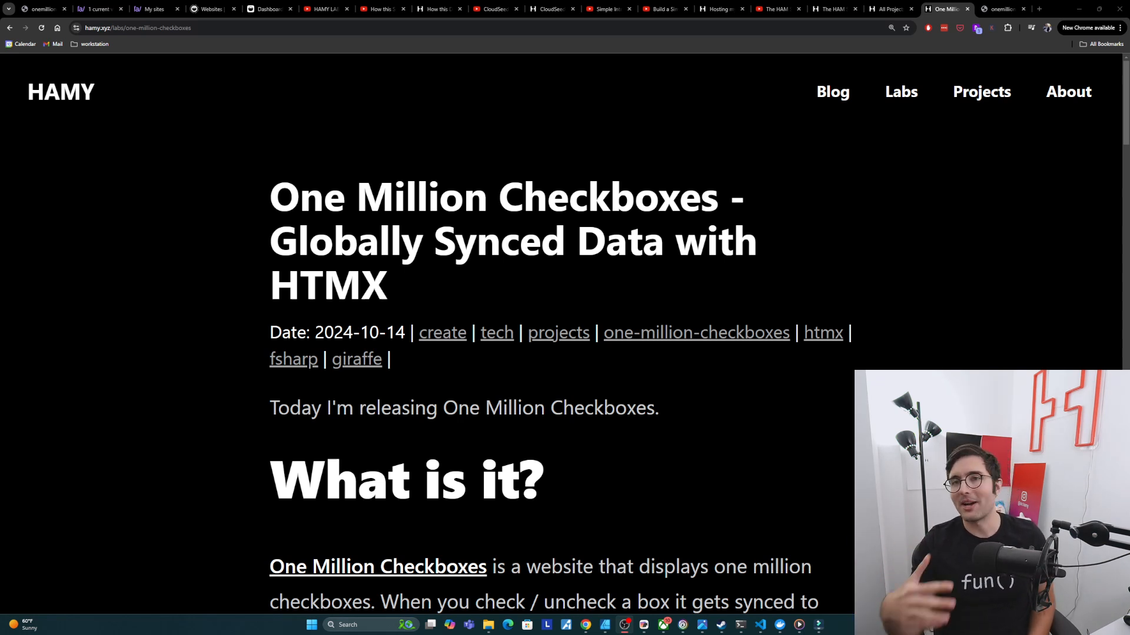
# - On onemillioncheckboxes.xyz, tick boxes below the existing pattern, then scroll to the 999k rows
pyautogui.scroll(-3)
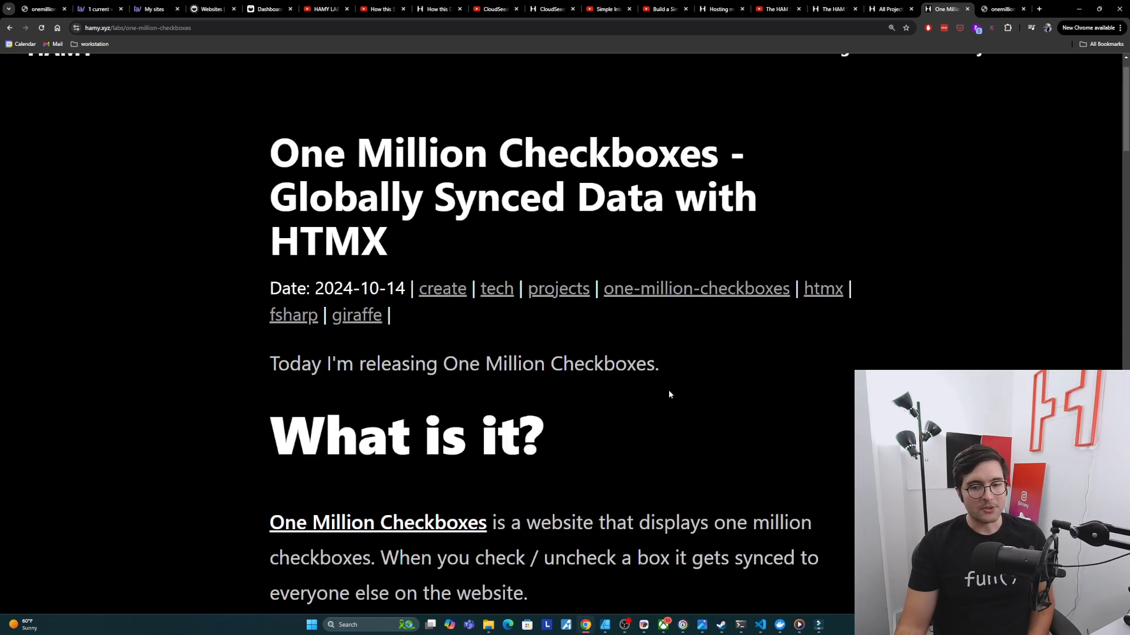
pyautogui.moveTo(620, 421)
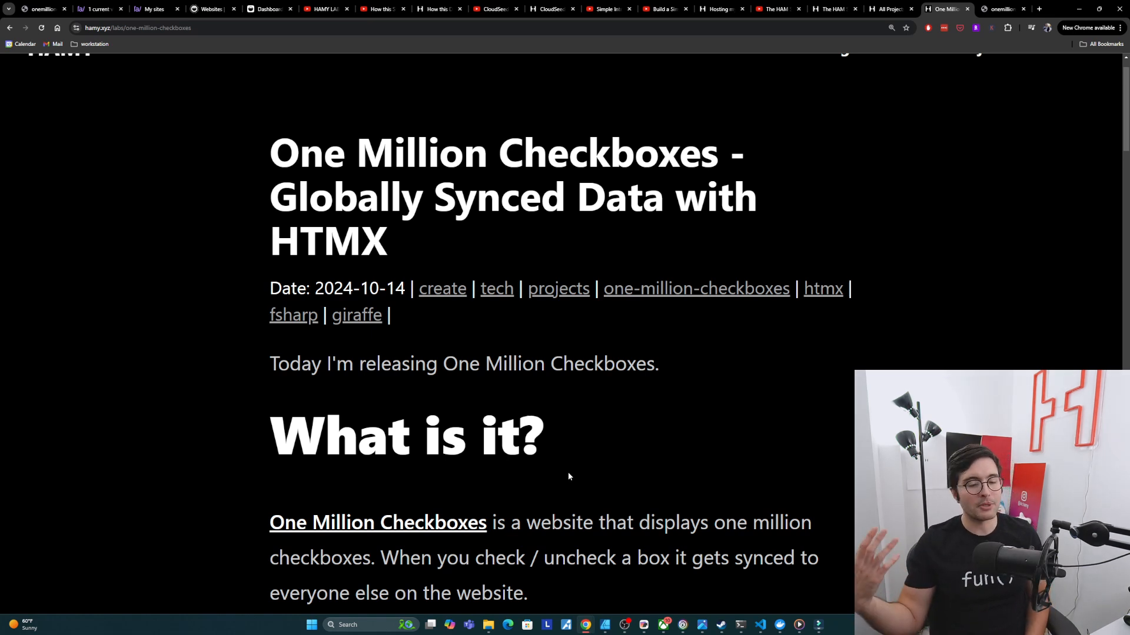
pyautogui.moveTo(1001, 9)
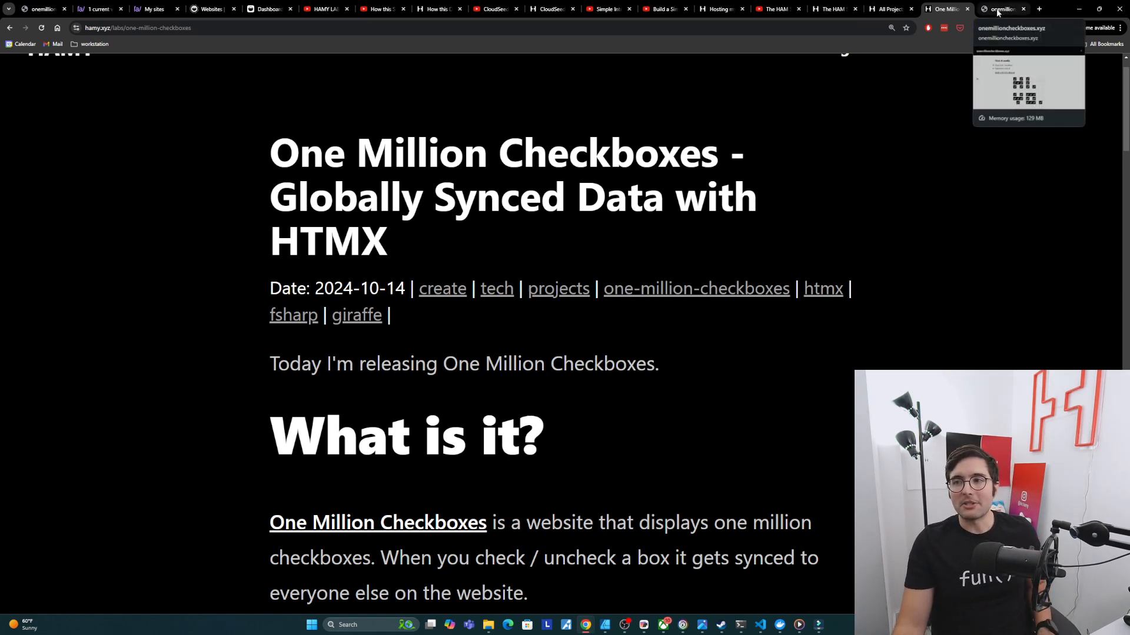
pyautogui.click(1002, 9)
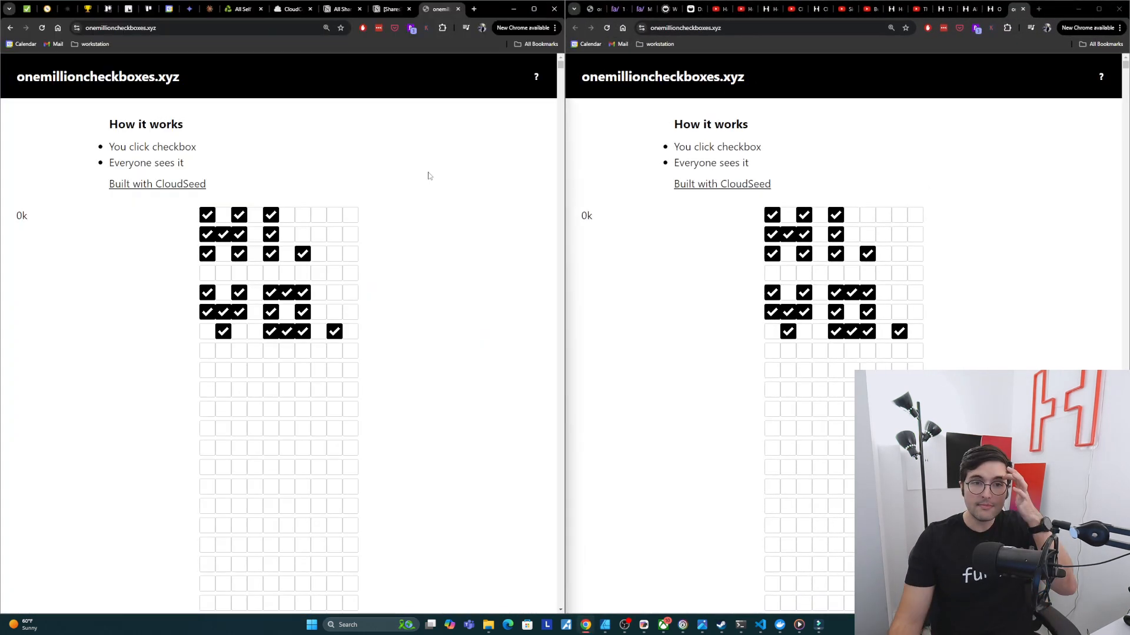
pyautogui.moveTo(283, 150)
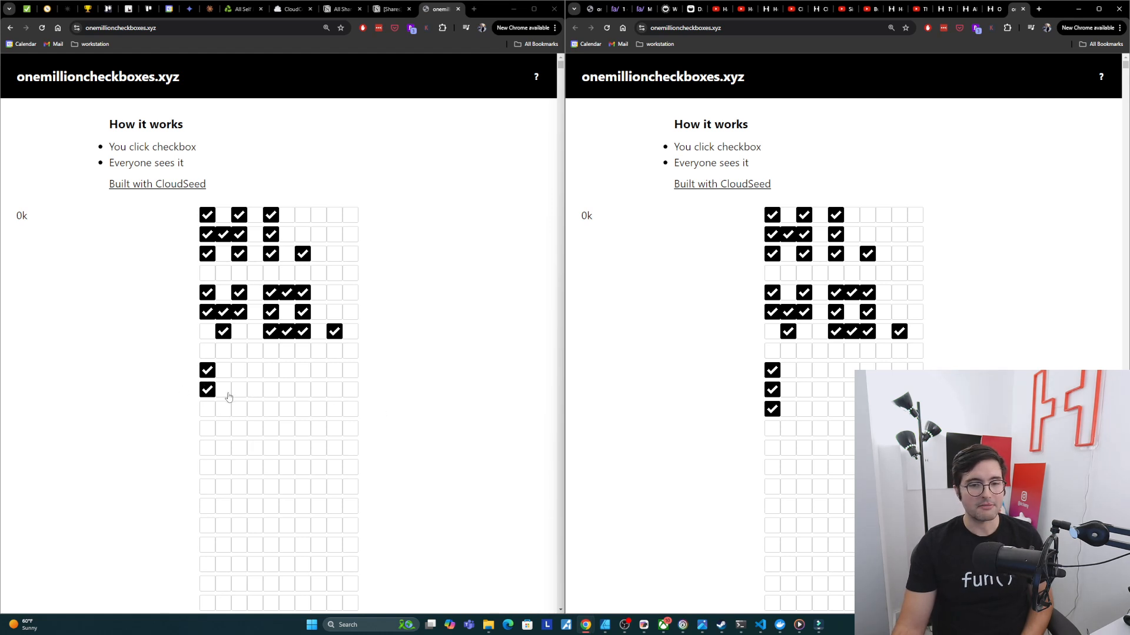
pyautogui.click(238, 369)
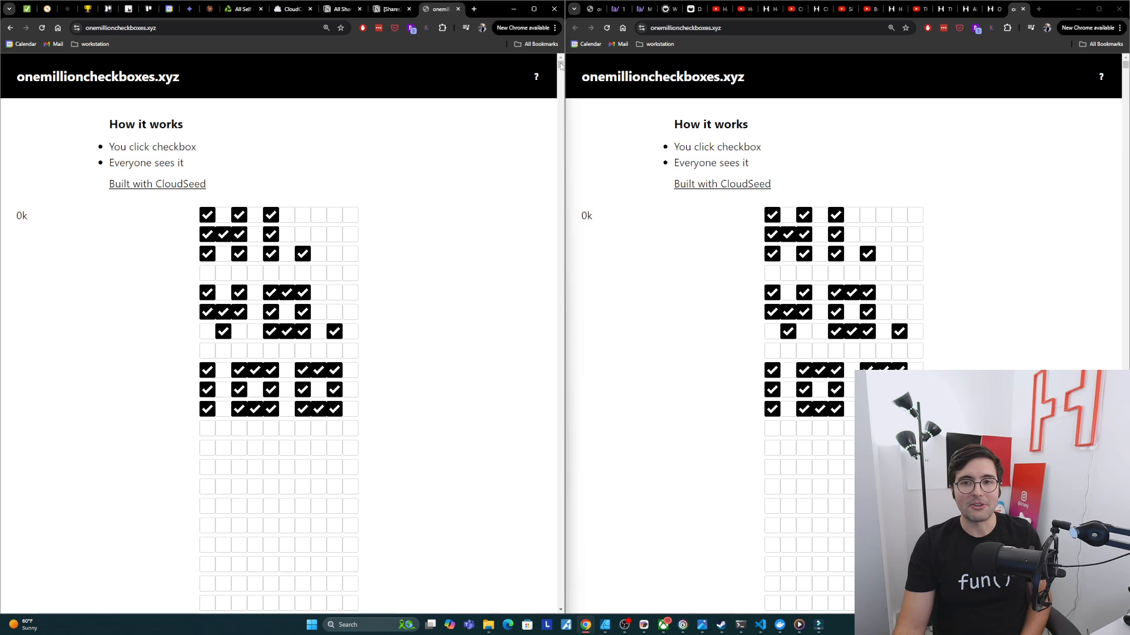
pyautogui.scroll(-3)
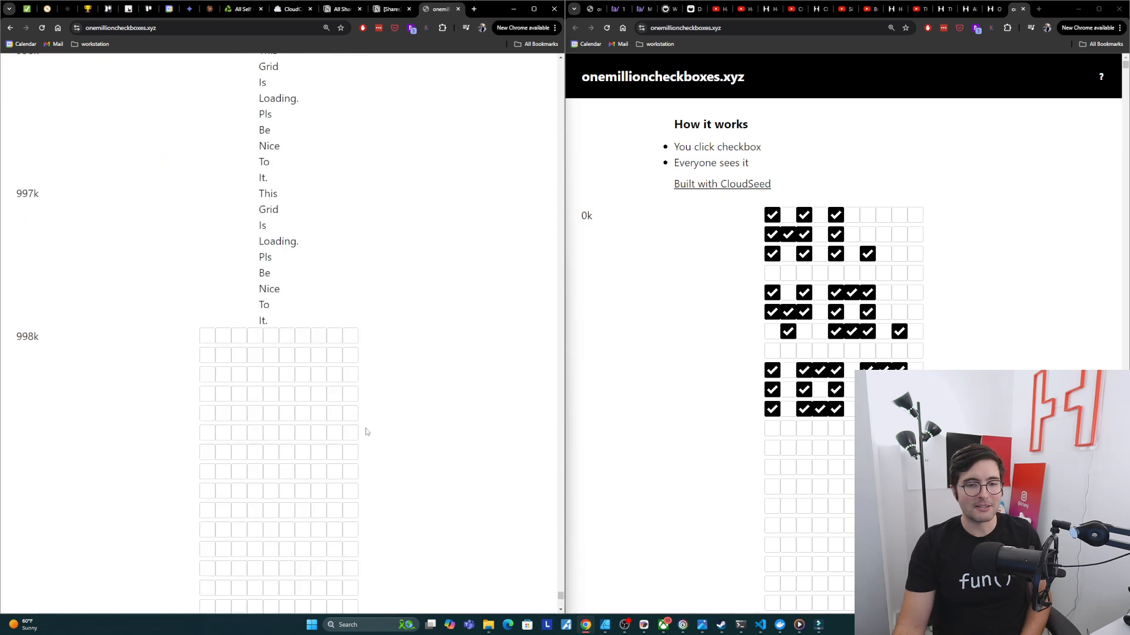
pyautogui.scroll(-3)
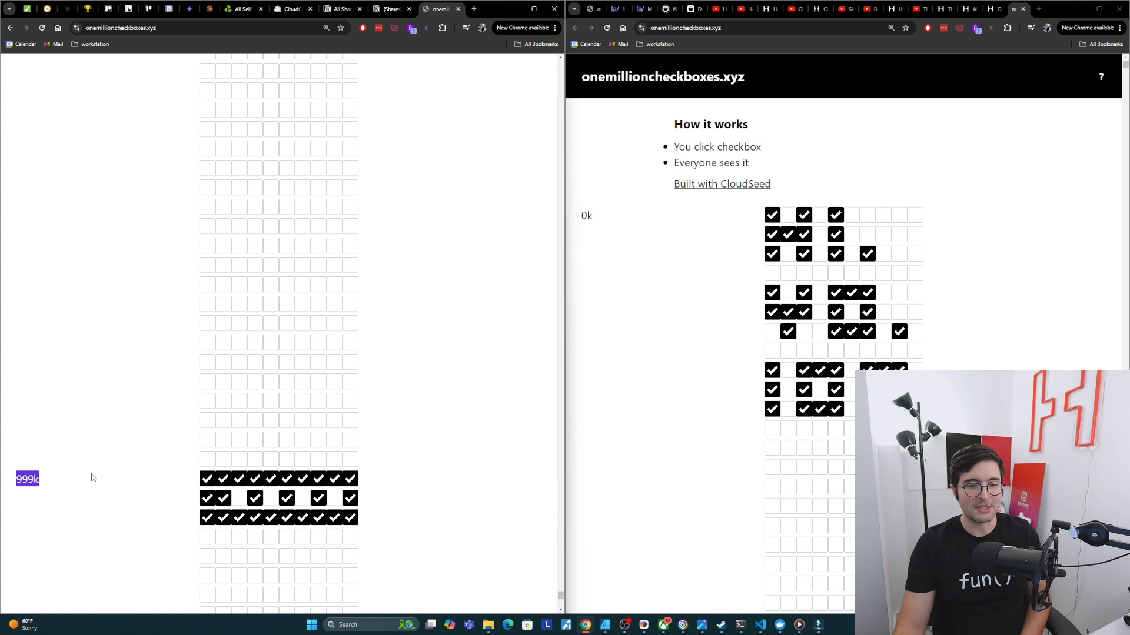
pyautogui.scroll(3)
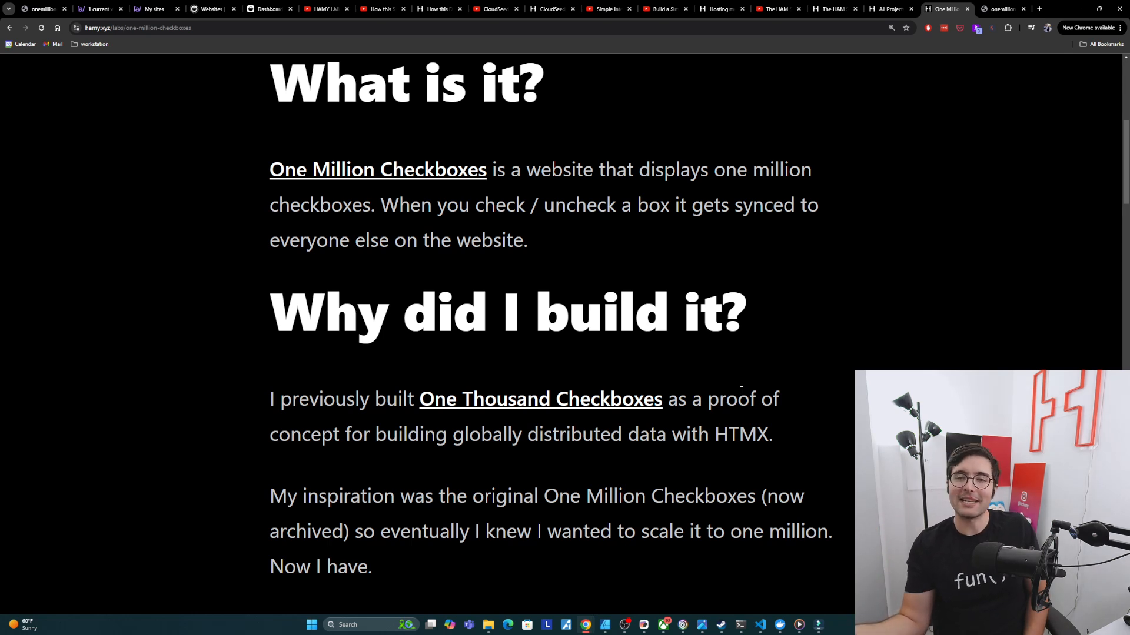
# - Scroll to 'How was it Built?' and highlight the 'In Memory' data entry
pyautogui.scroll(-3)
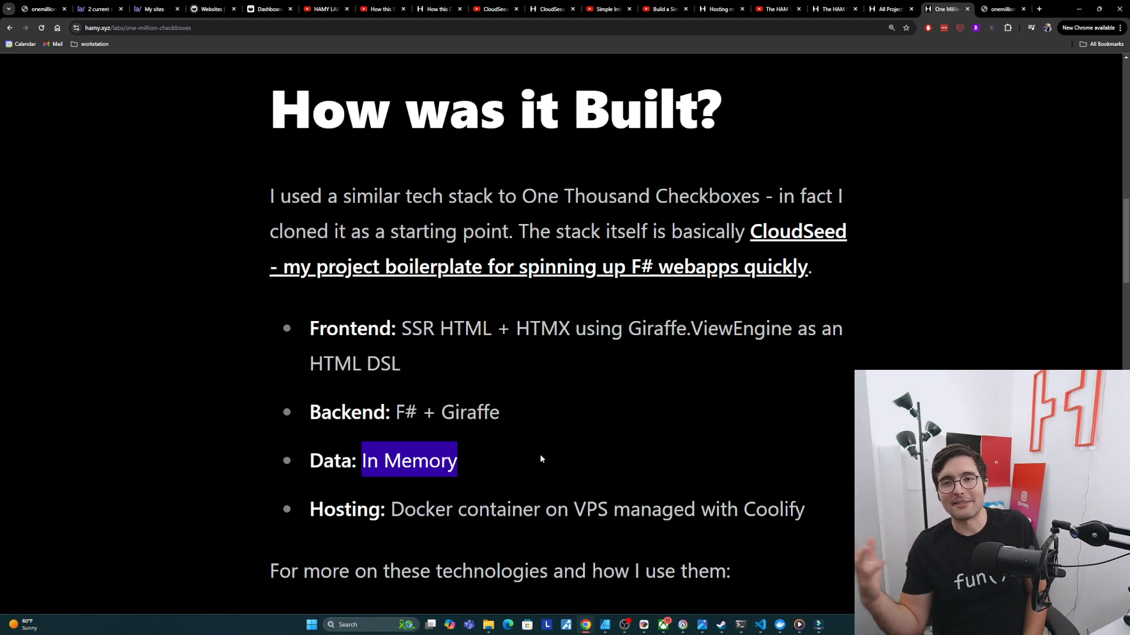
pyautogui.moveTo(504, 468)
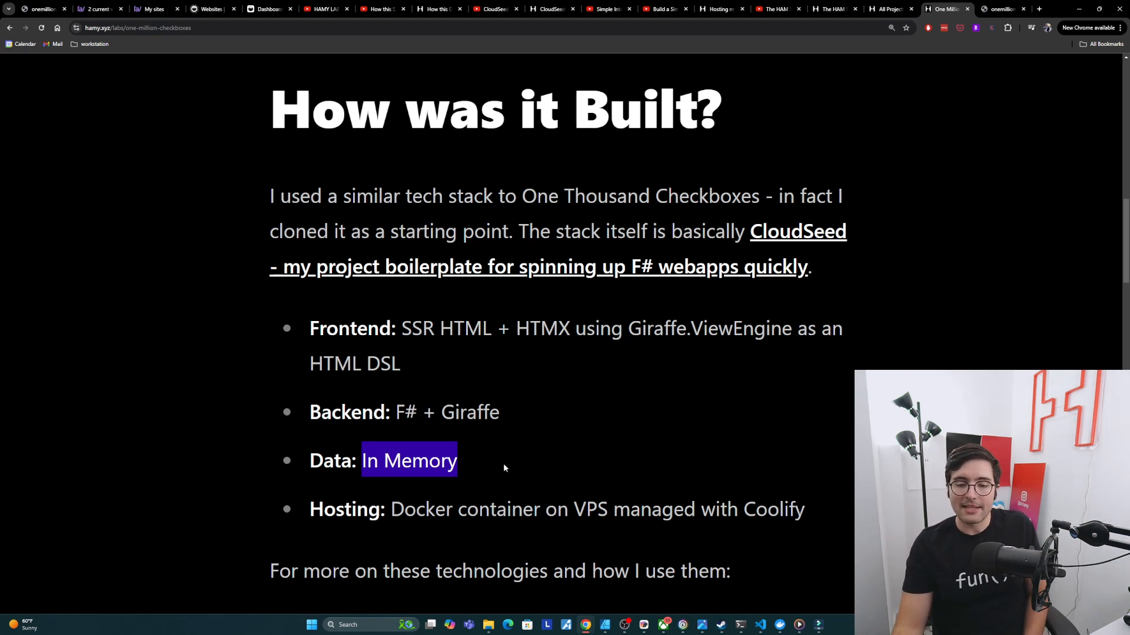
pyautogui.doubleClick(464, 510)
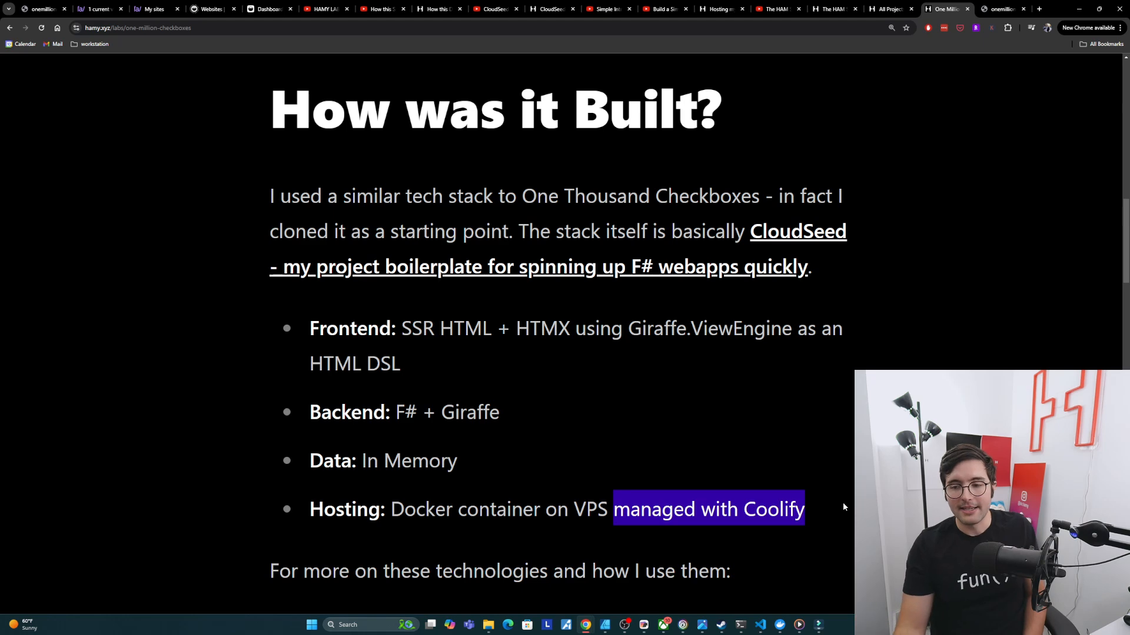
# - Scroll to the 'For more on these technologies' links and the HTMX payload paragraph
pyautogui.scroll(-3)
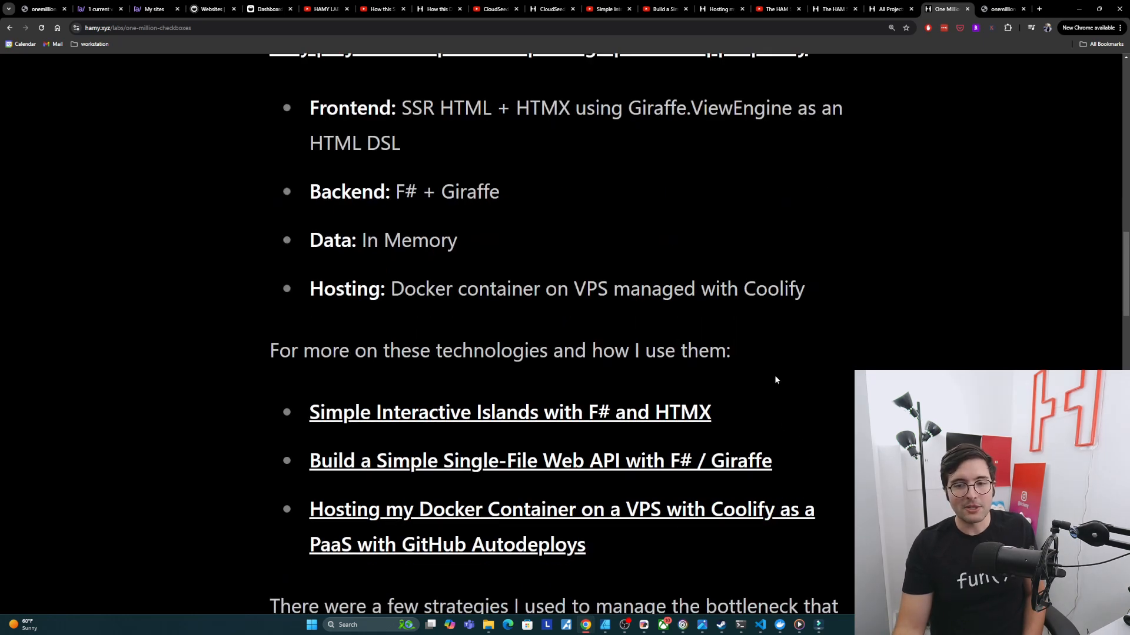
pyautogui.moveTo(632, 375)
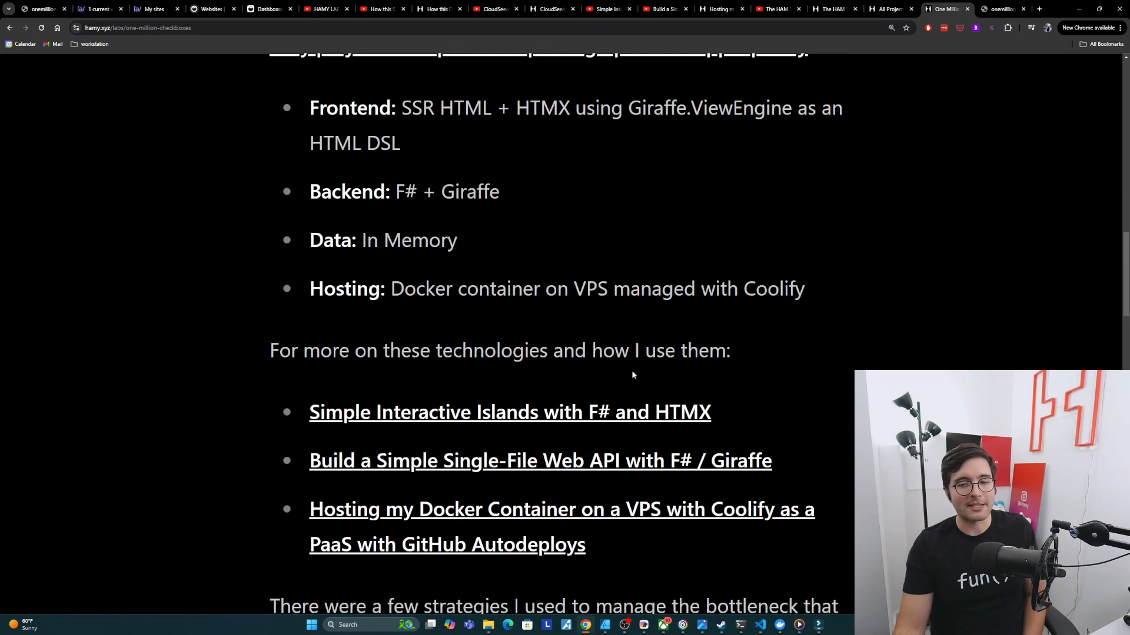
pyautogui.moveTo(481, 412)
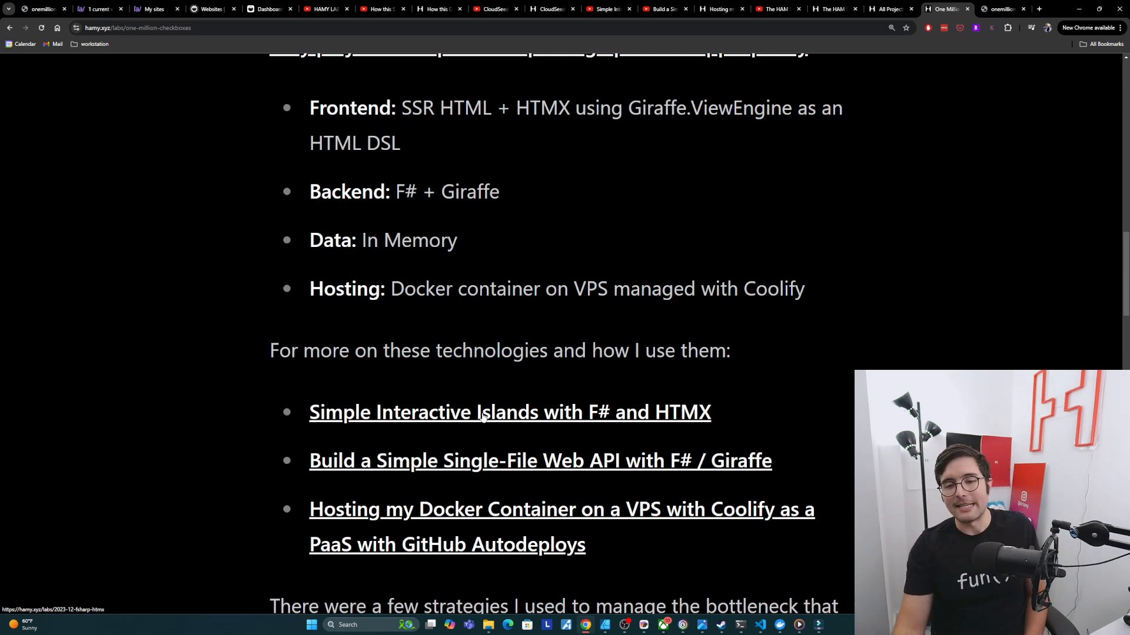
pyautogui.moveTo(688, 407)
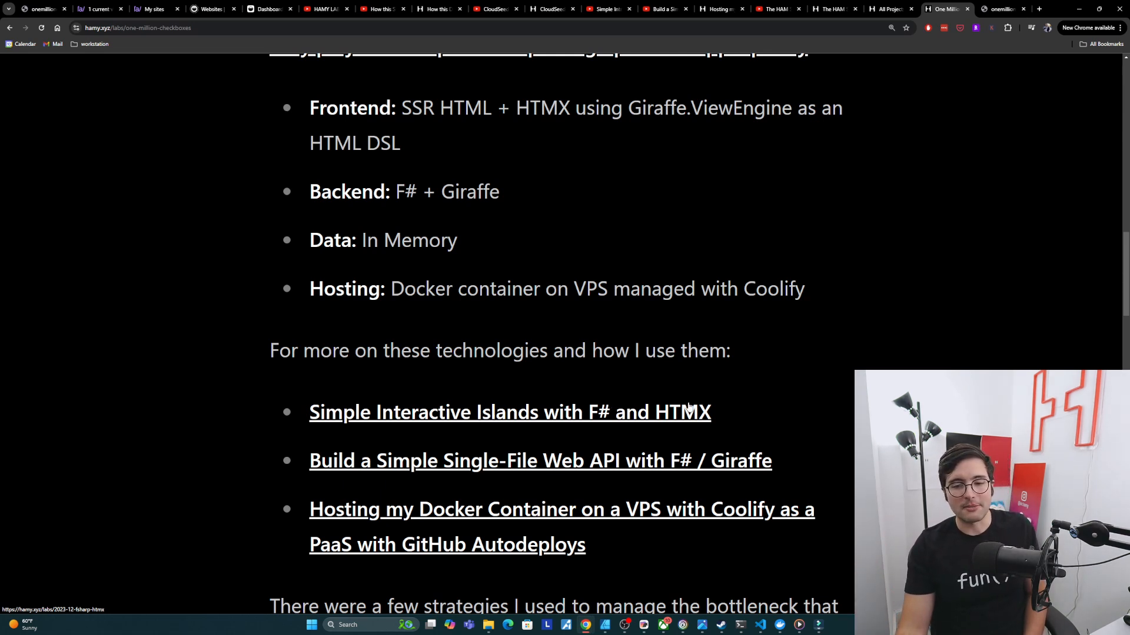
pyautogui.moveTo(733, 462)
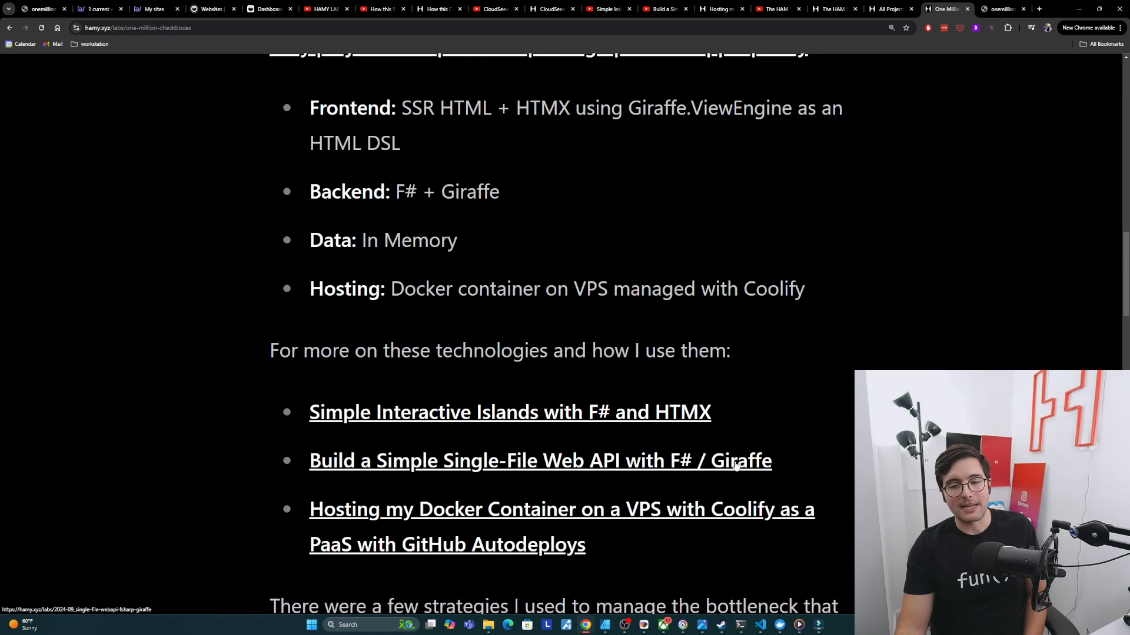
pyautogui.moveTo(526, 510)
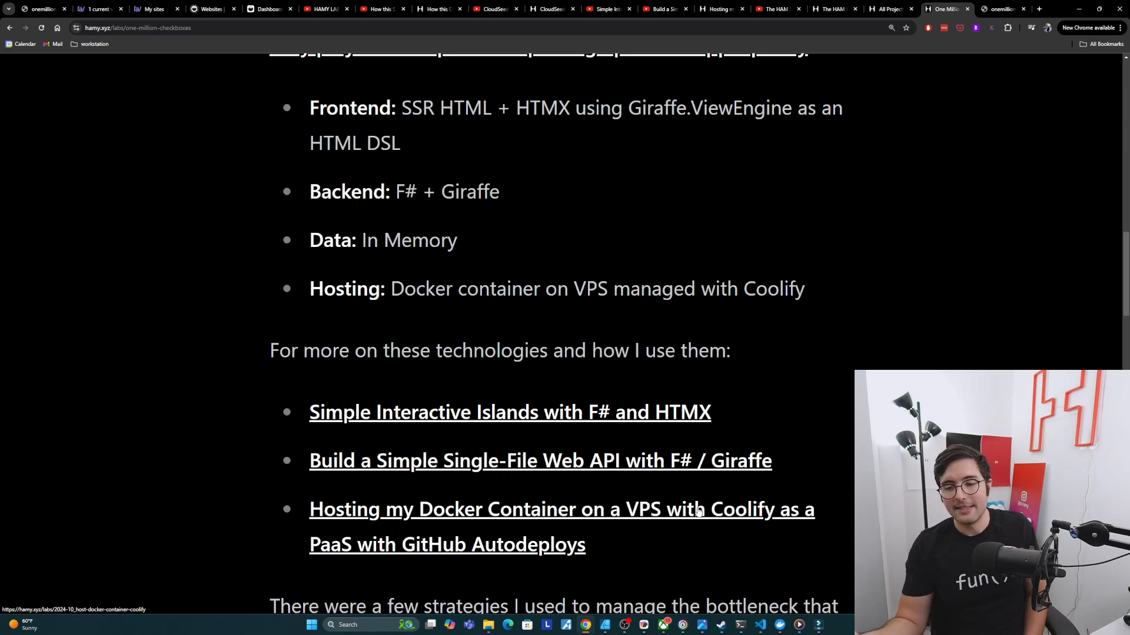
pyautogui.moveTo(863, 318)
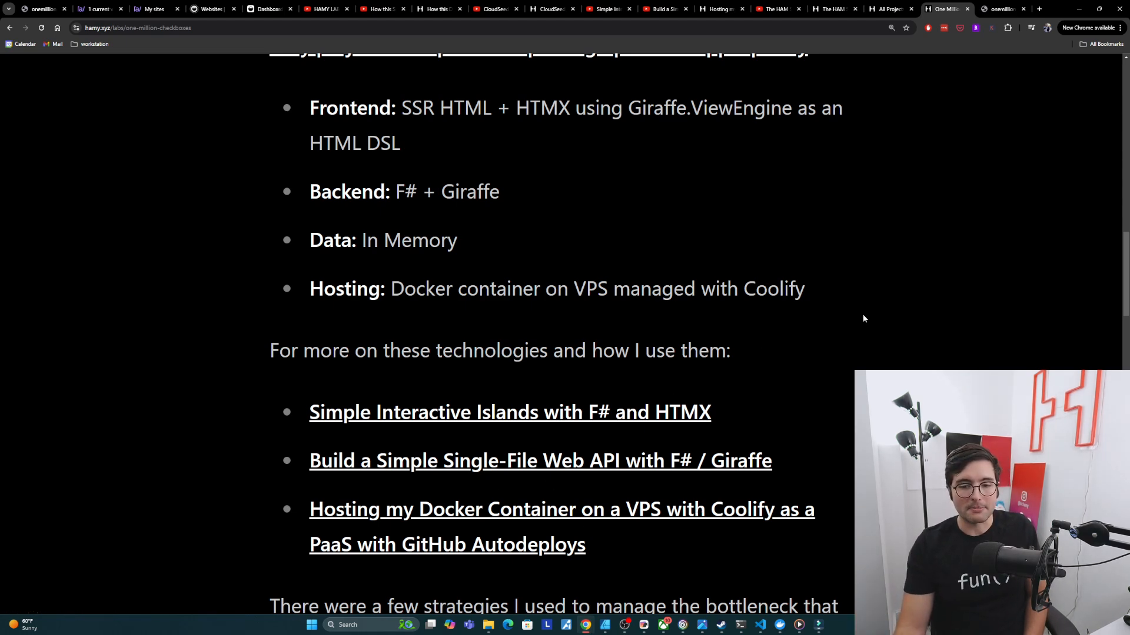
pyautogui.scroll(-3)
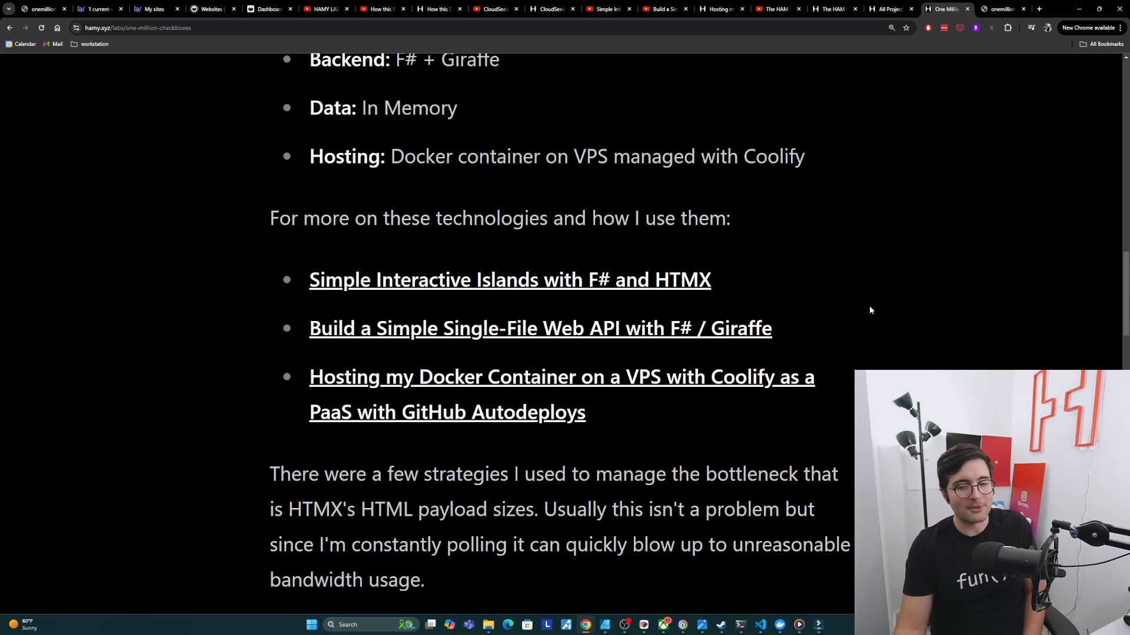
# - Scroll to the paragraph on ~5kb grid reloads scaling to 5mb at one million
pyautogui.scroll(-3)
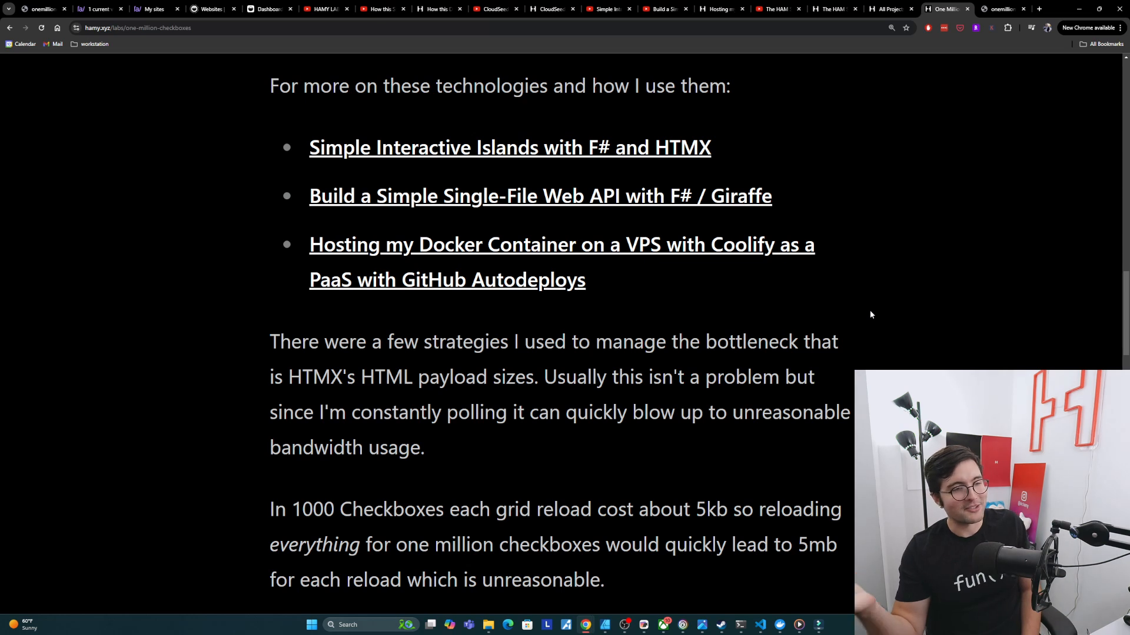
pyautogui.moveTo(858, 308)
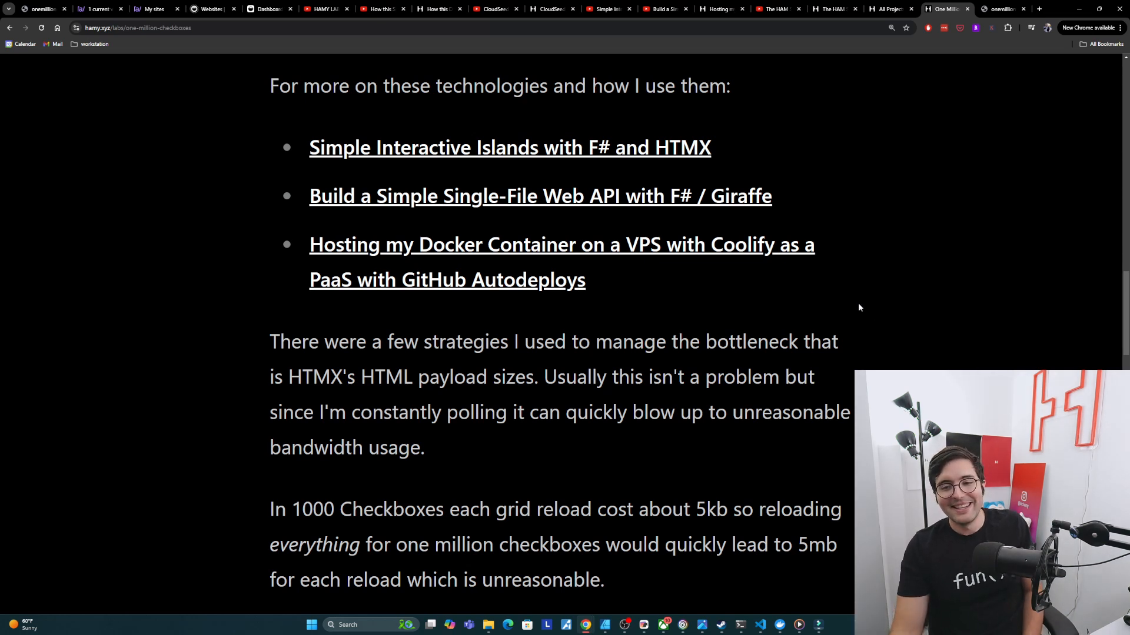
pyautogui.moveTo(830, 315)
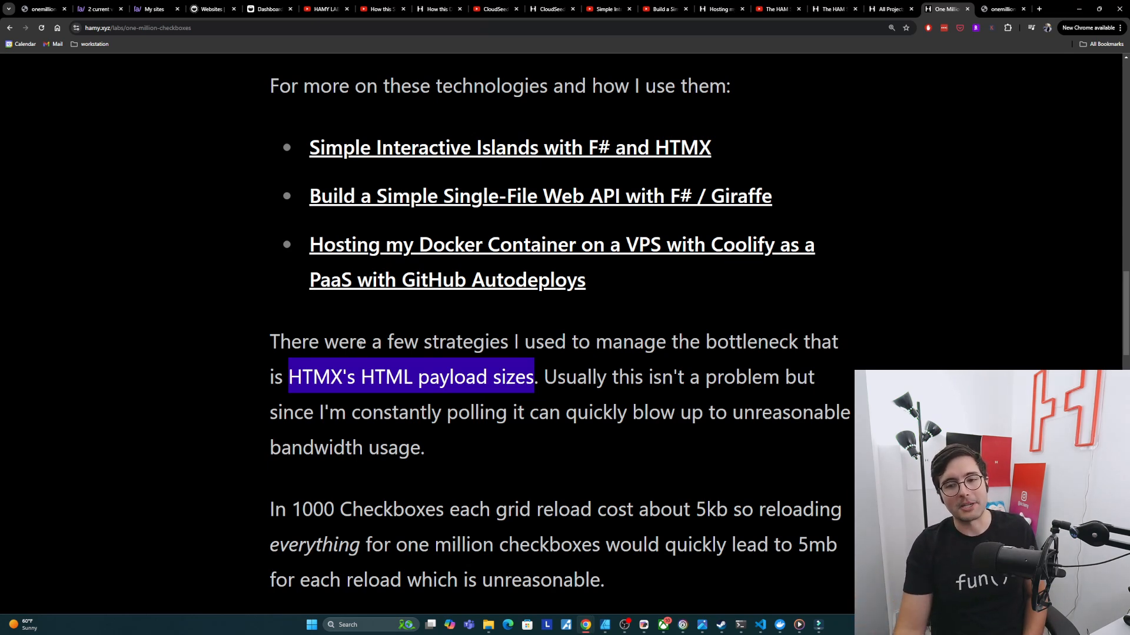
# - Scroll to the bandwidth fixes: caching, 1000x1000 grids, lazy loading, unlimited-bandwidth VPS
pyautogui.scroll(-3)
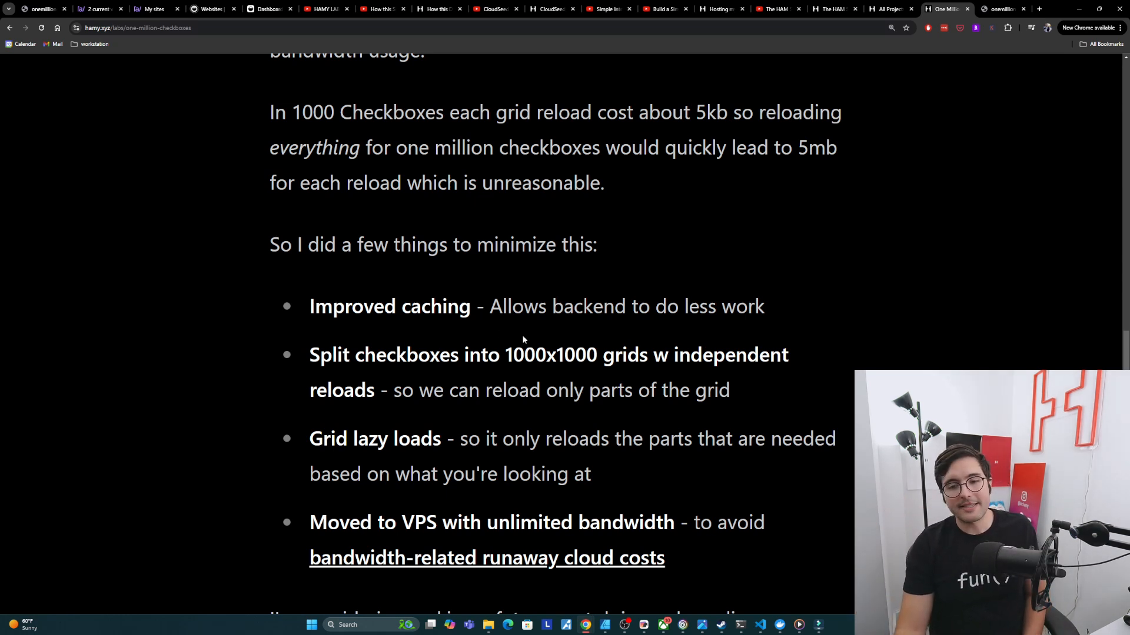
pyautogui.moveTo(569, 333)
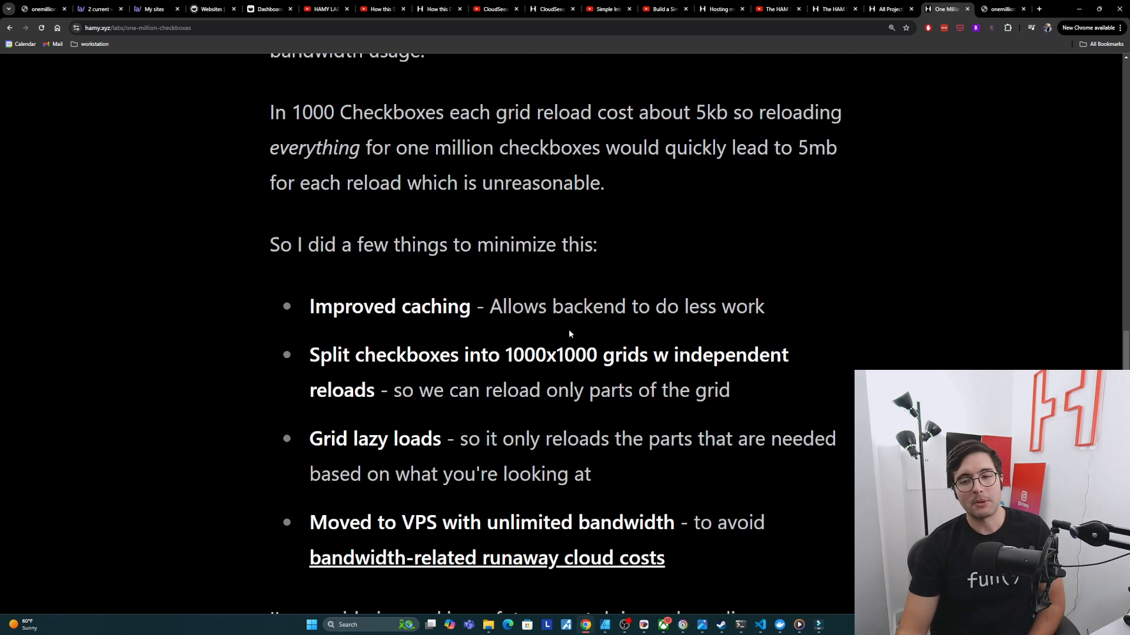
pyautogui.moveTo(584, 334)
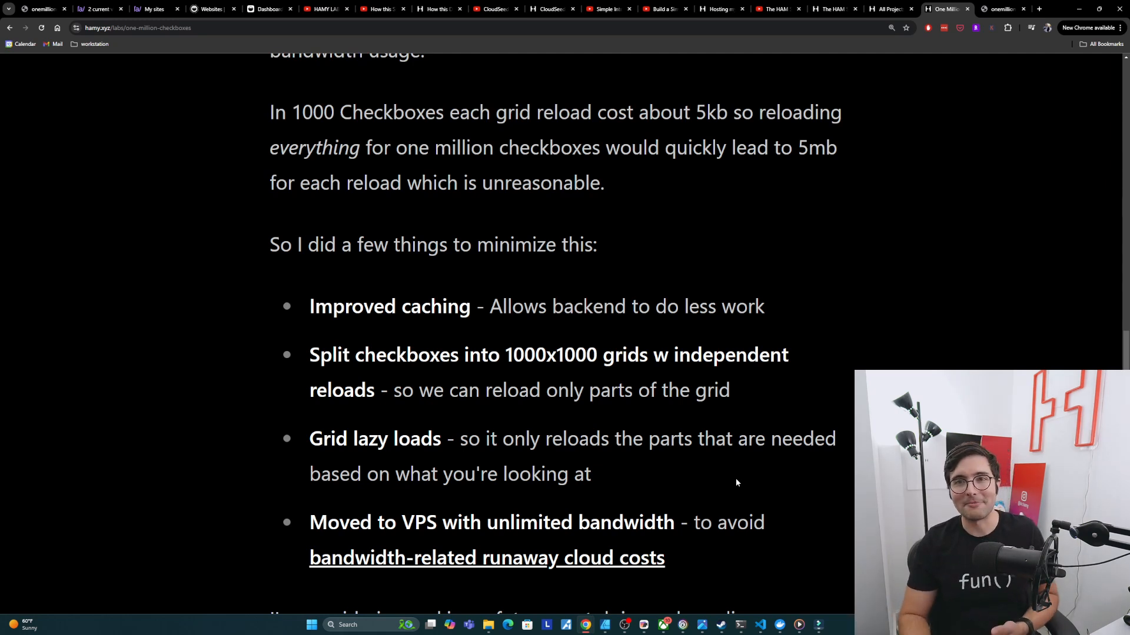
pyautogui.moveTo(579, 558)
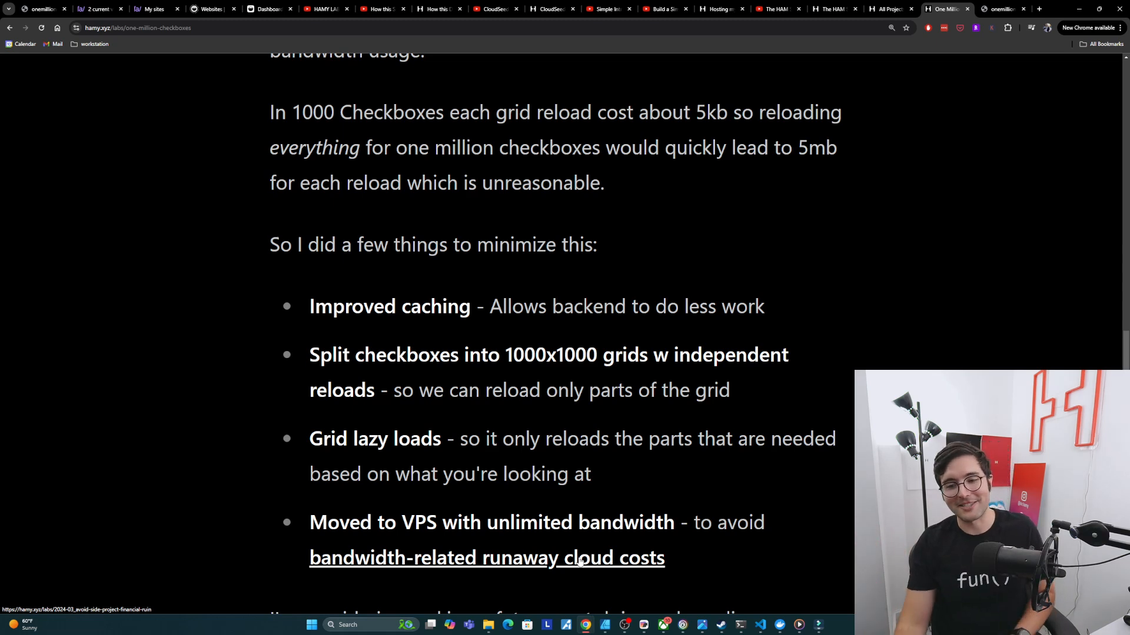
pyautogui.scroll(-3)
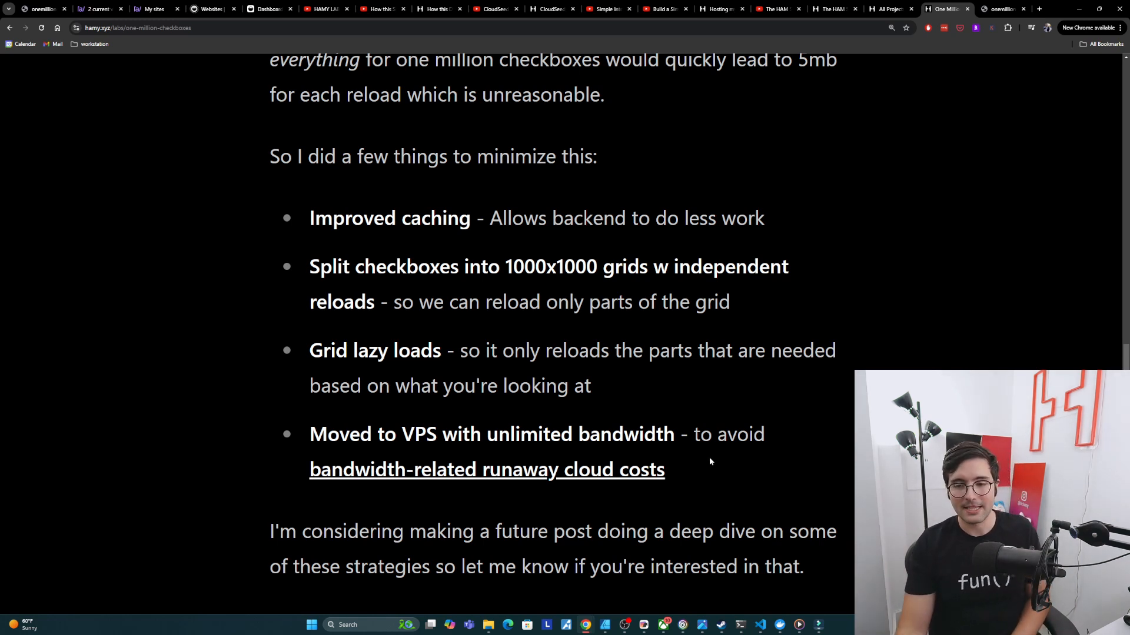
pyautogui.moveTo(690, 287)
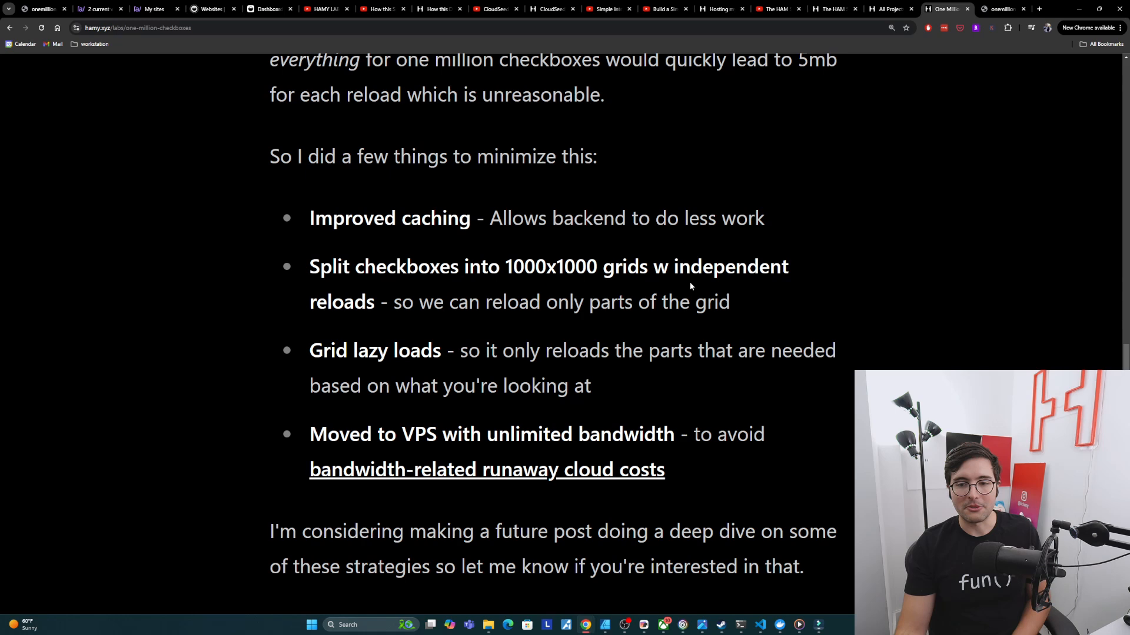
# - Scroll to the 'Next' section about SSE doubts and a billion-box scale-up
pyautogui.scroll(-3)
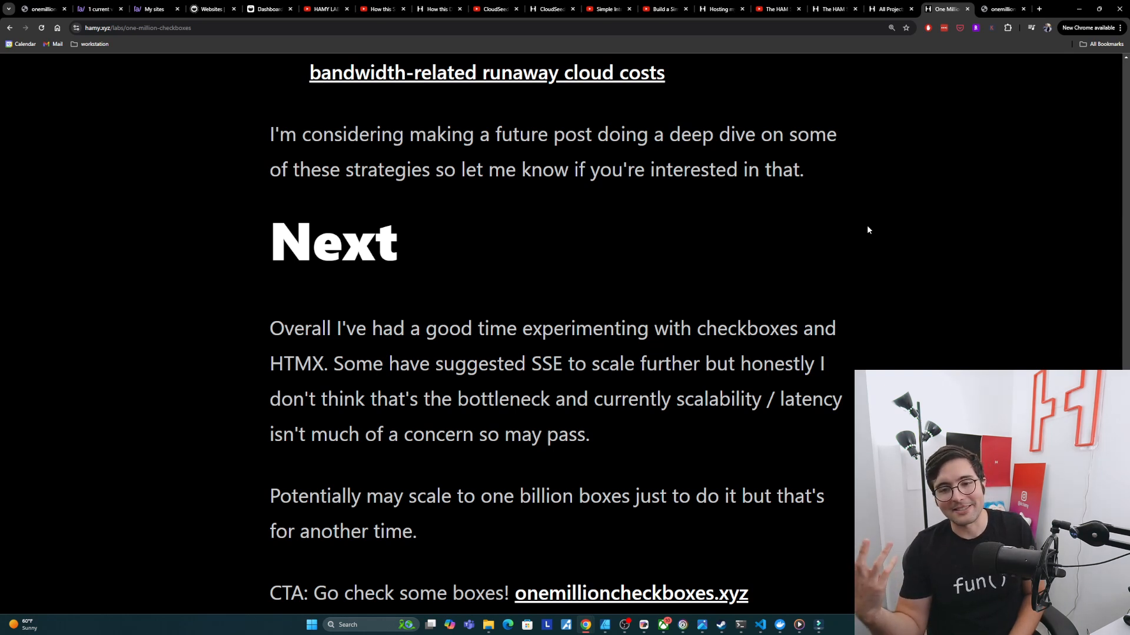
pyautogui.moveTo(587, 261)
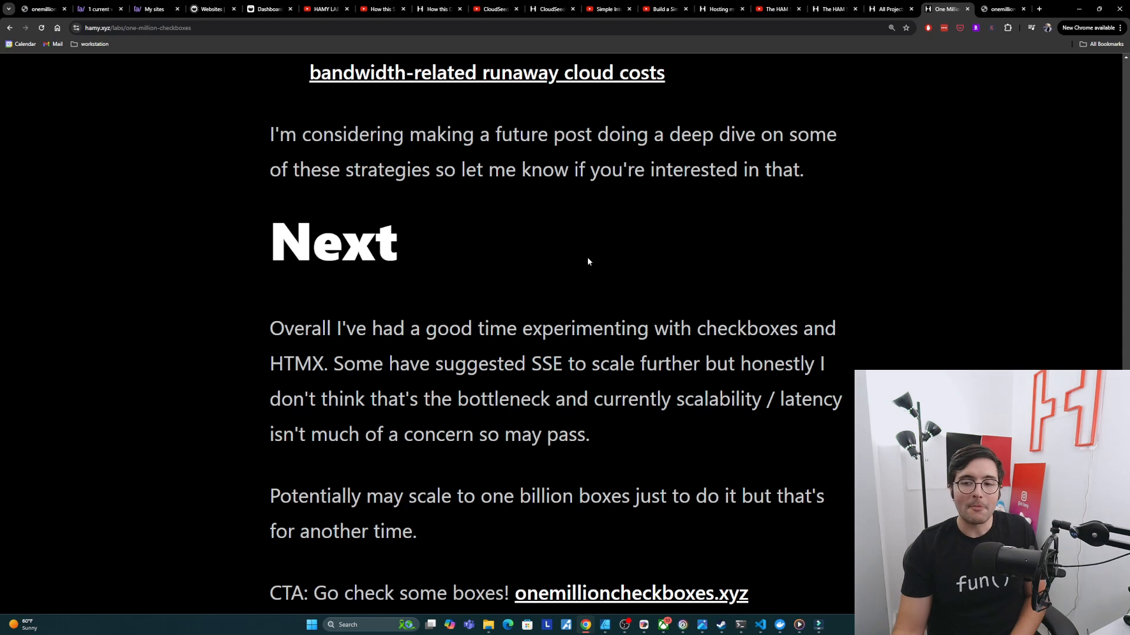
pyautogui.moveTo(330, 404)
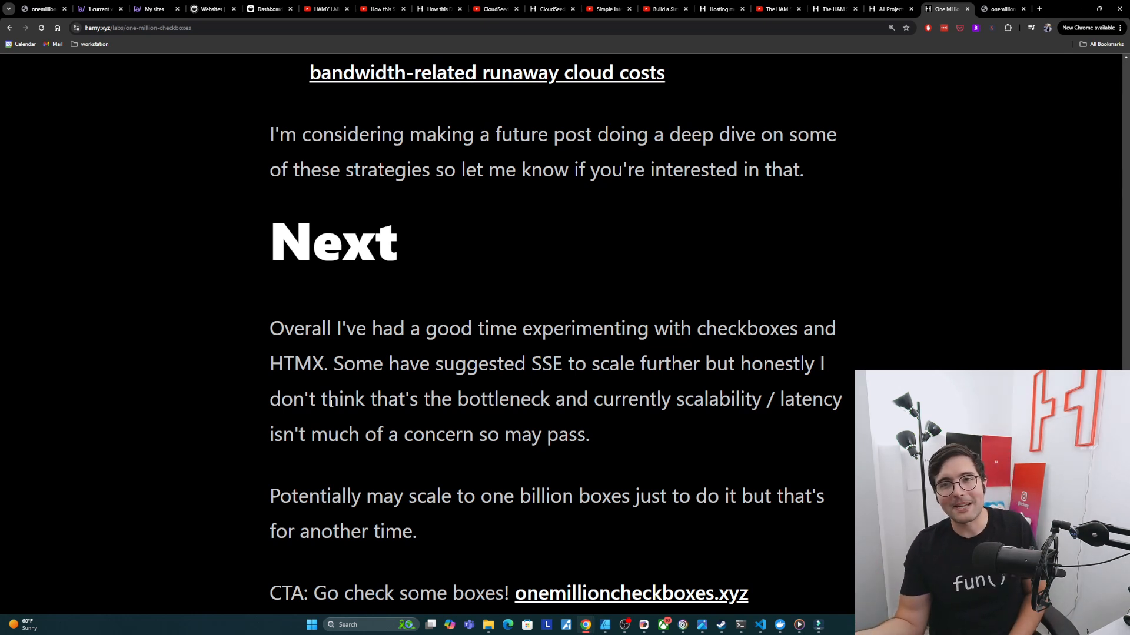
pyautogui.moveTo(634, 418)
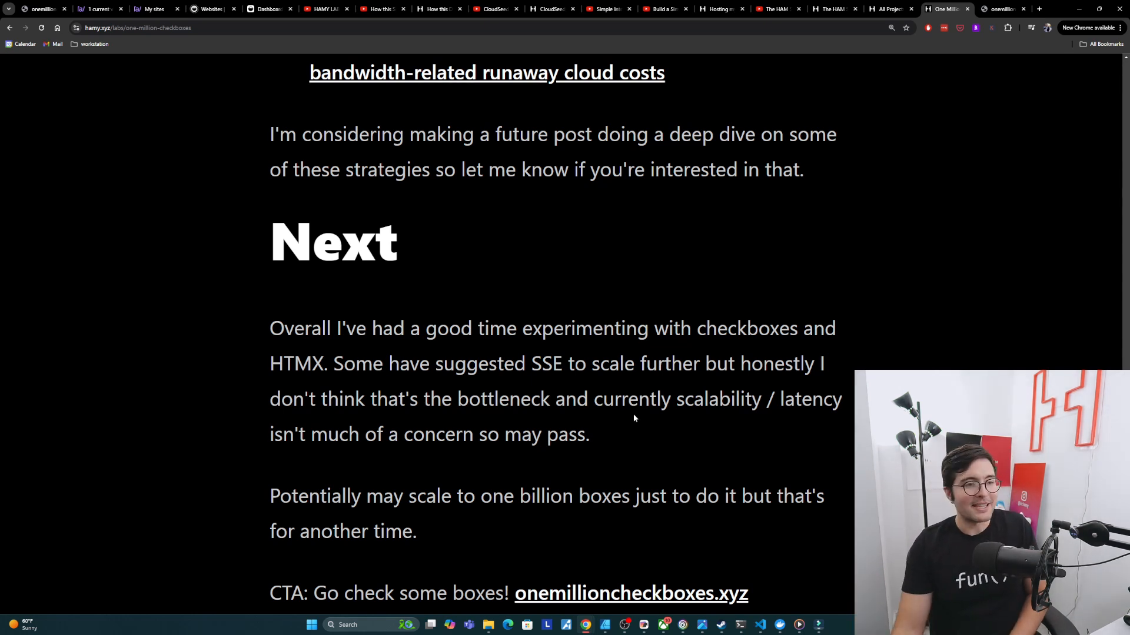
pyautogui.moveTo(690, 478)
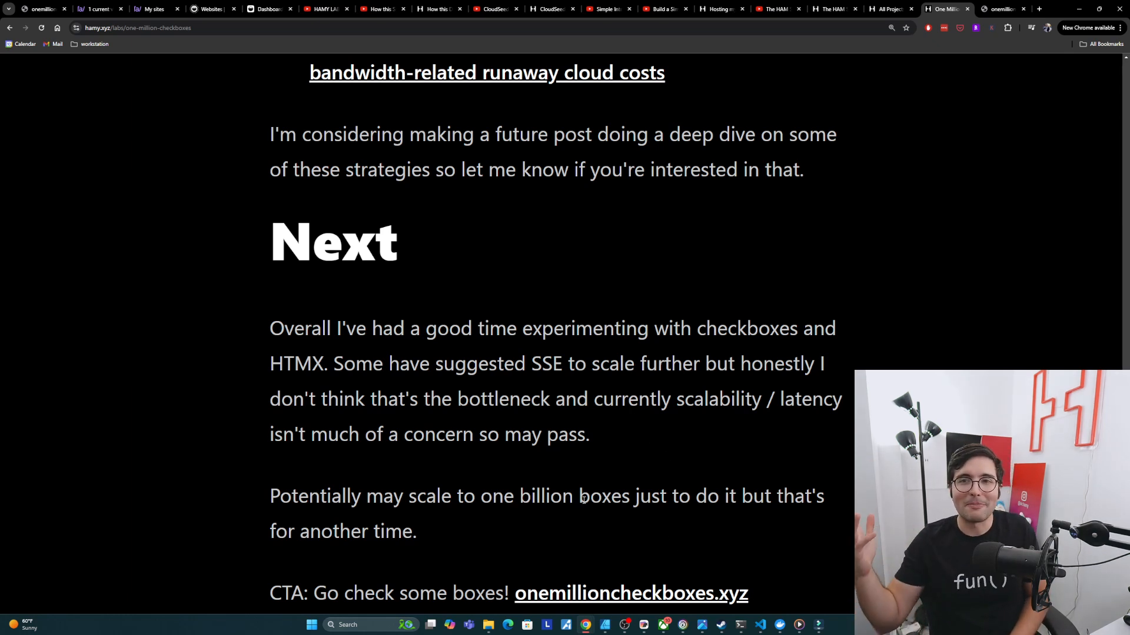
# - Scroll to the 'you might also like' posts and clear highlights on the Docker and HAM Stack links
pyautogui.scroll(-3)
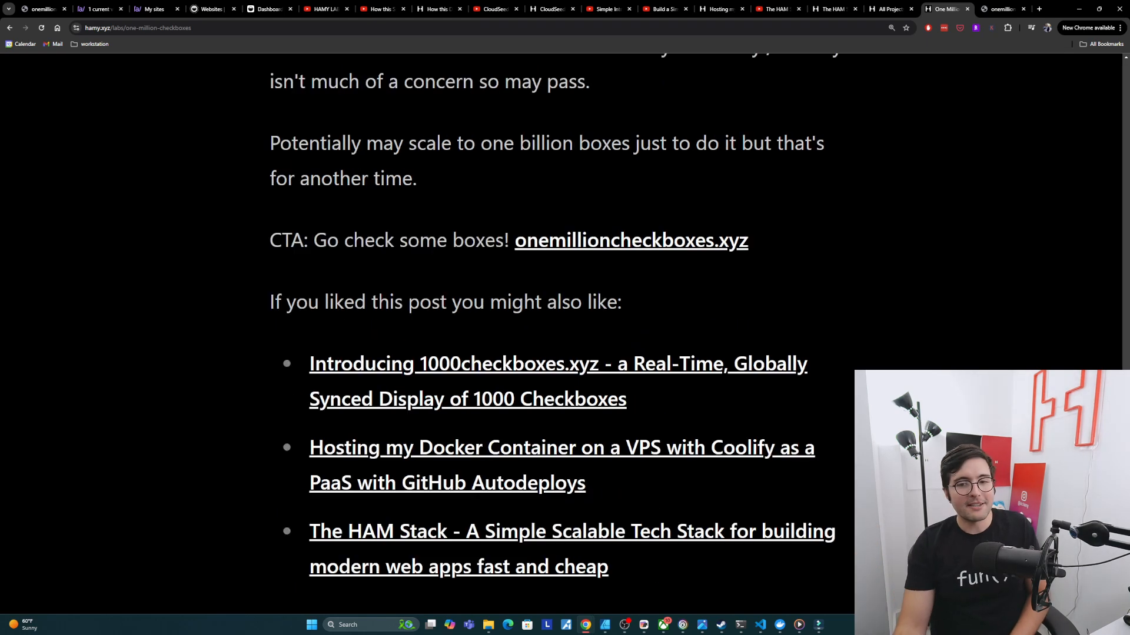
pyautogui.moveTo(519, 367)
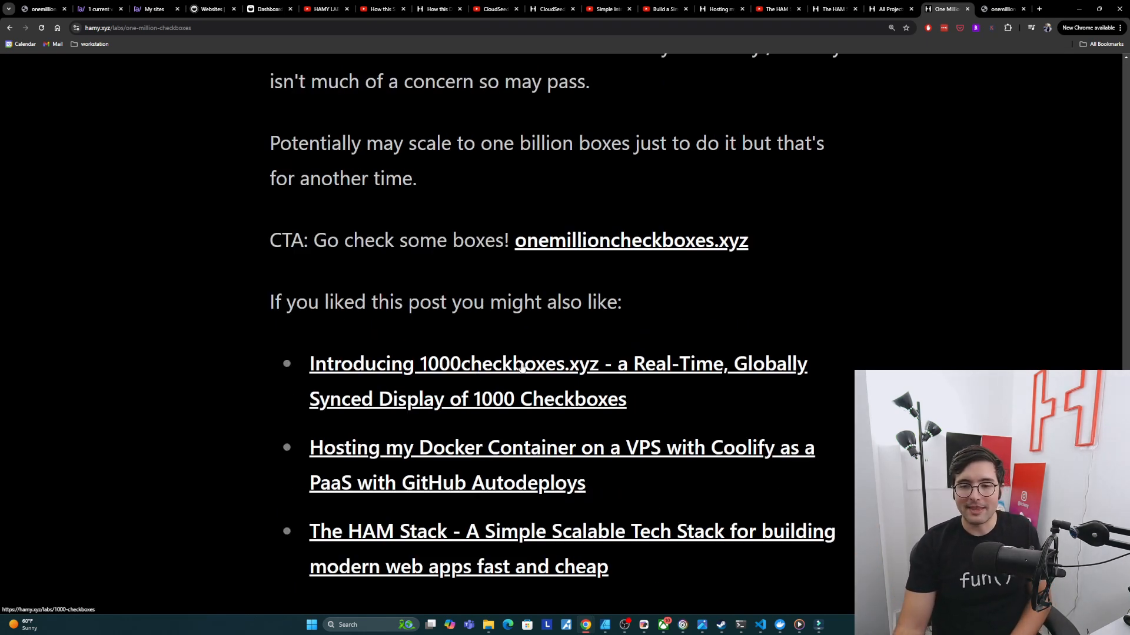
pyautogui.moveTo(567, 366)
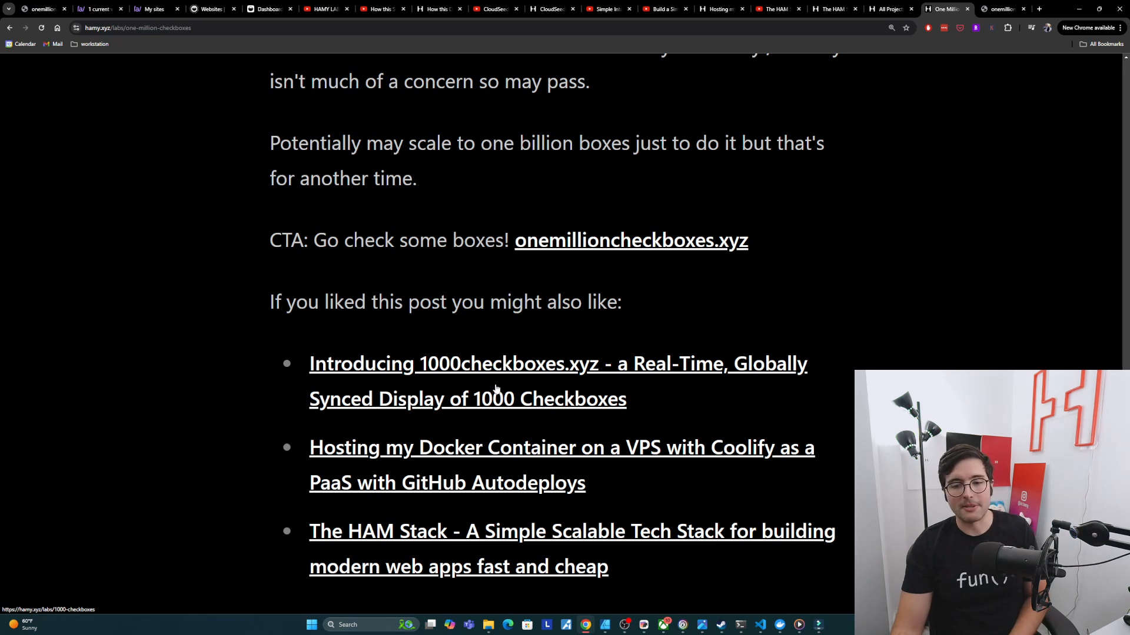
pyautogui.moveTo(569, 448)
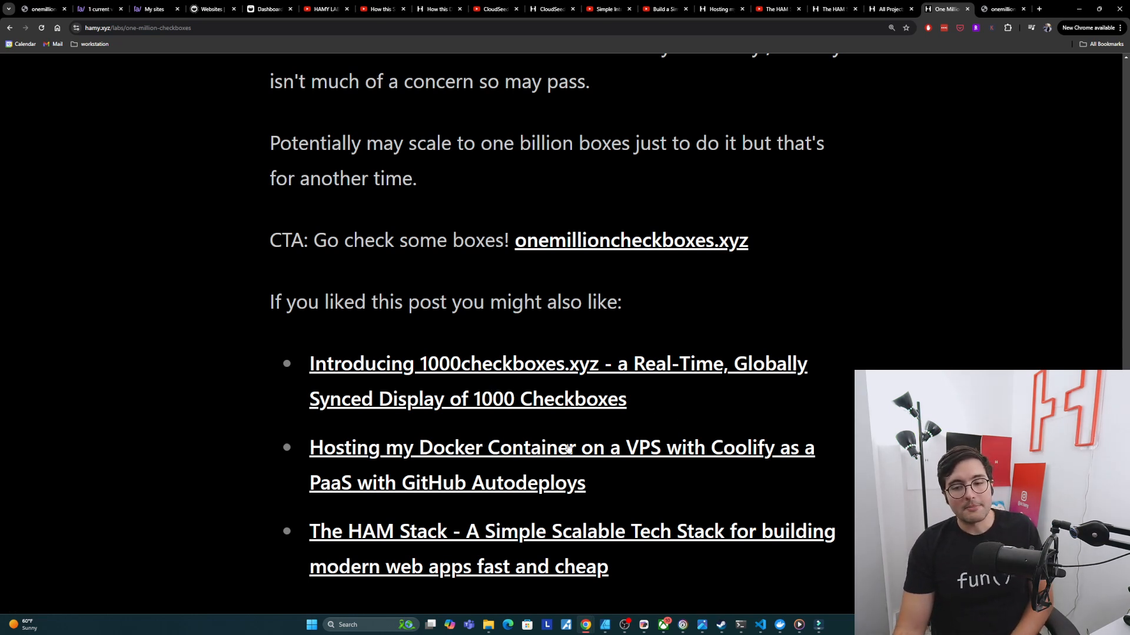
pyautogui.moveTo(583, 447)
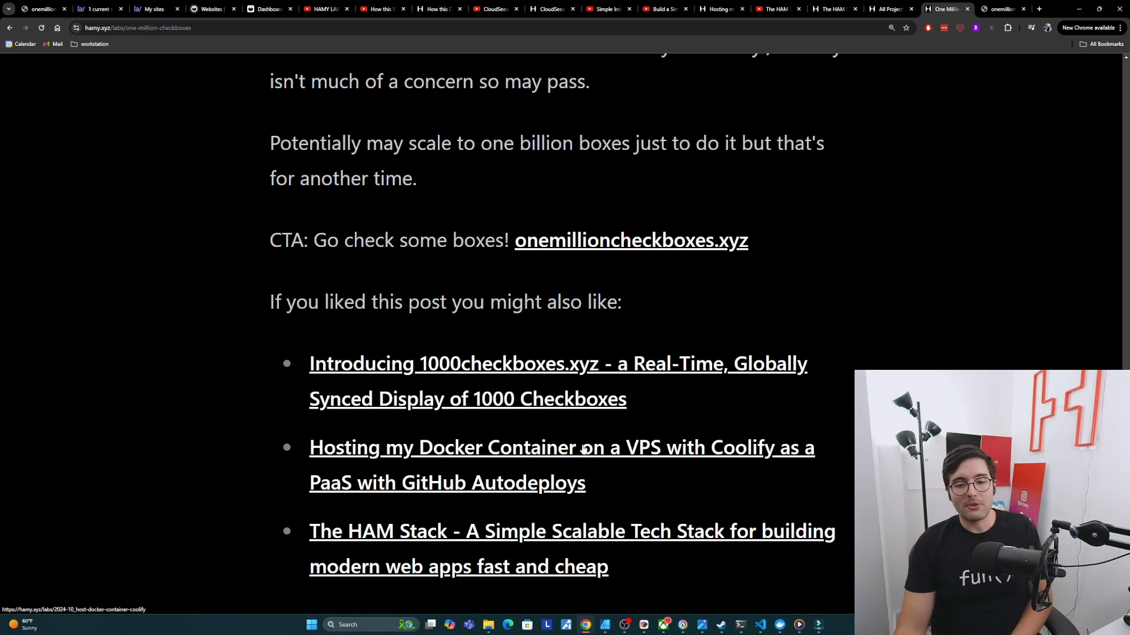
pyautogui.moveTo(594, 475)
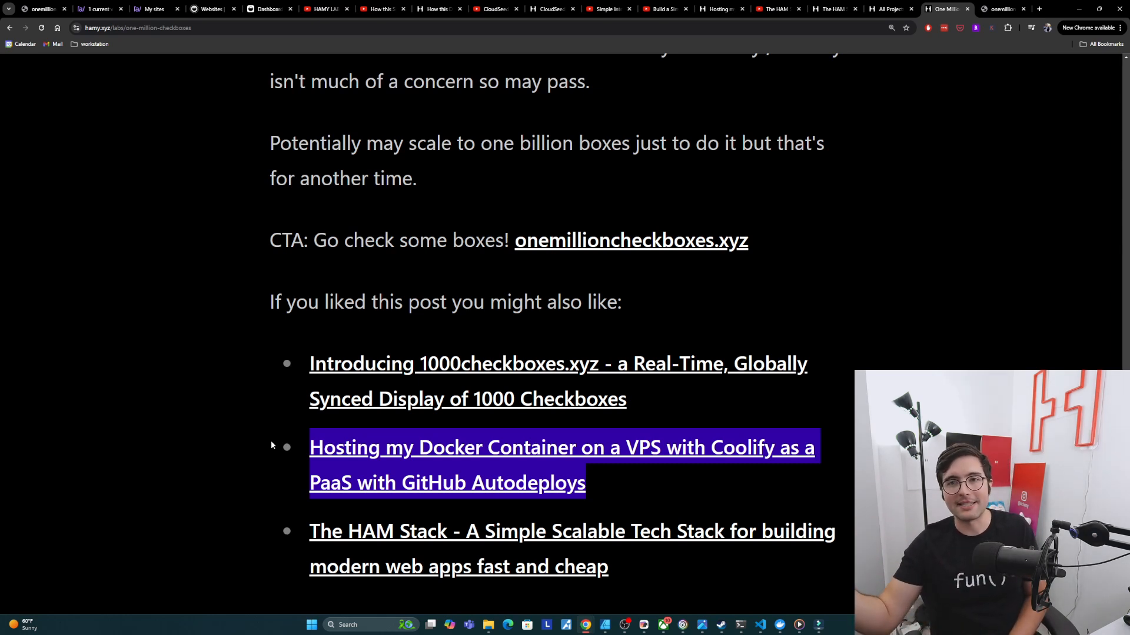
pyautogui.click(716, 492)
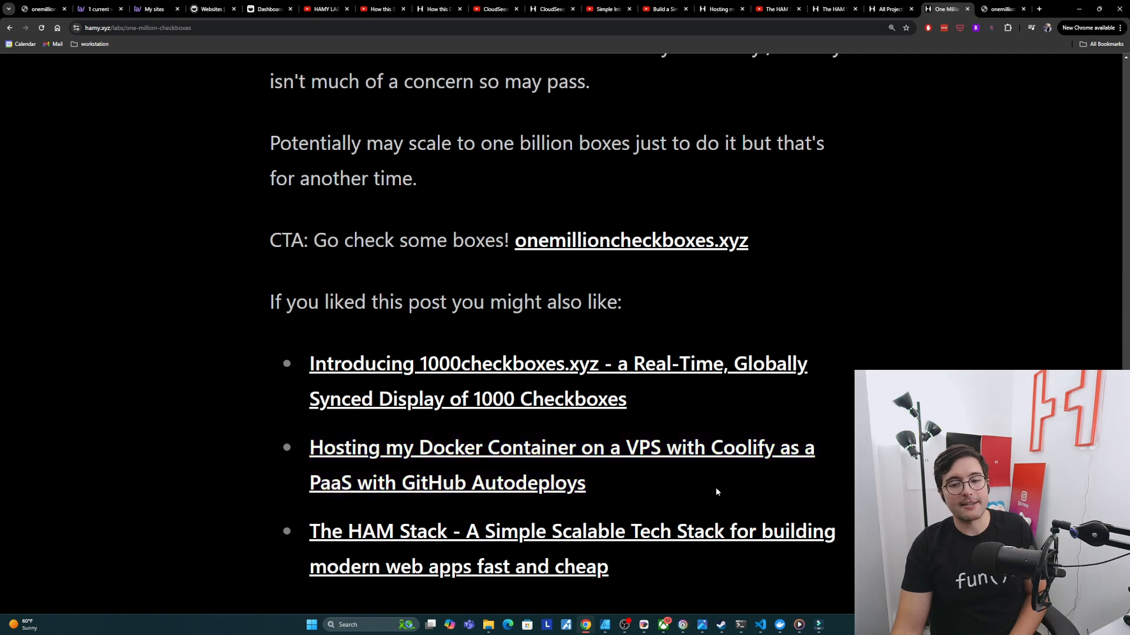
pyautogui.moveTo(504, 531)
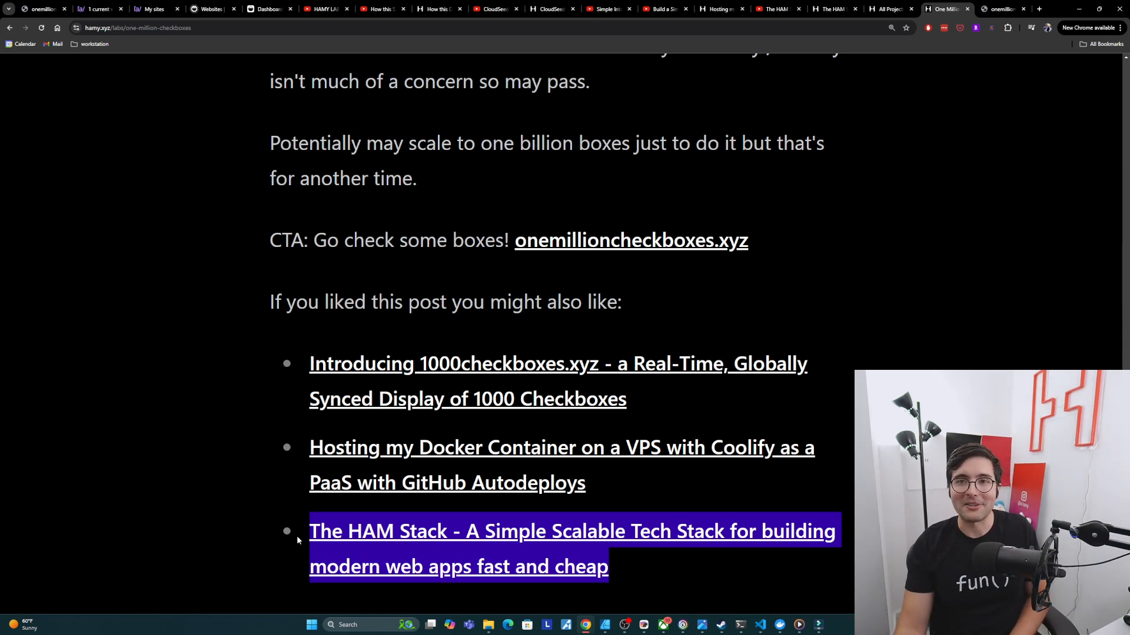
pyautogui.click(661, 301)
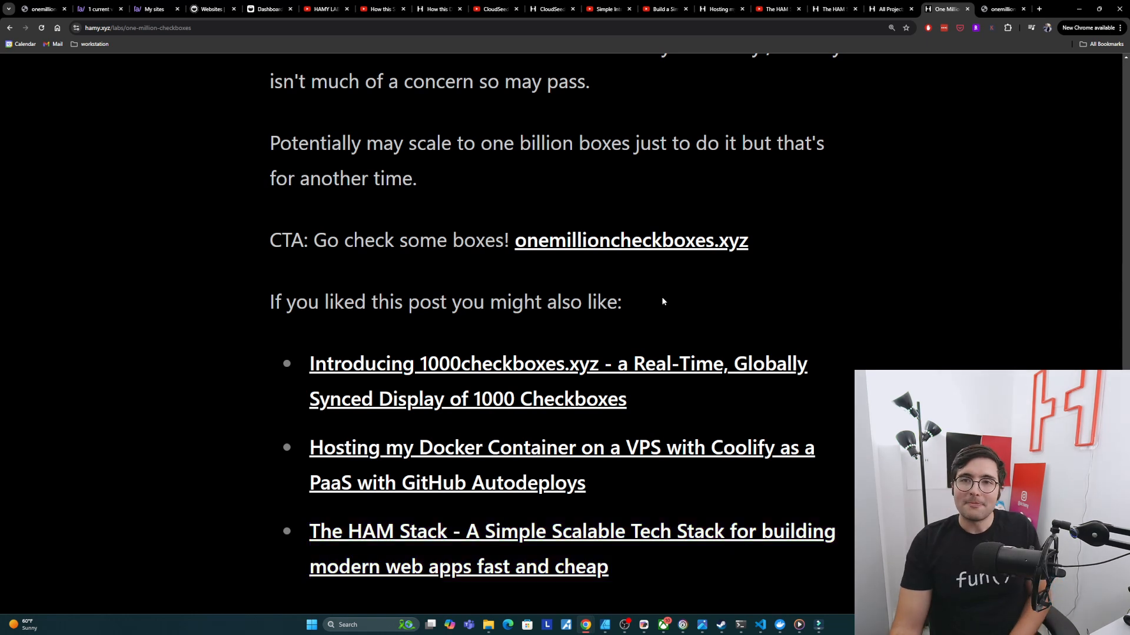